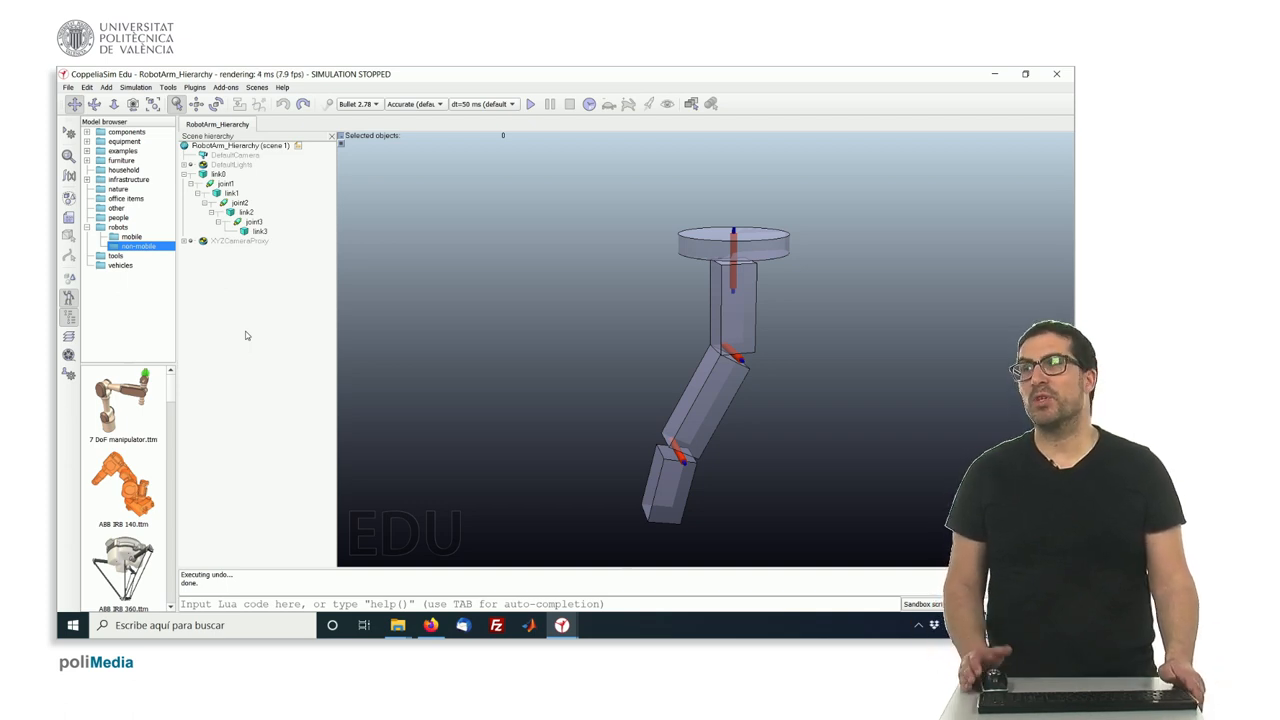
pyautogui.moveTo(268, 328)
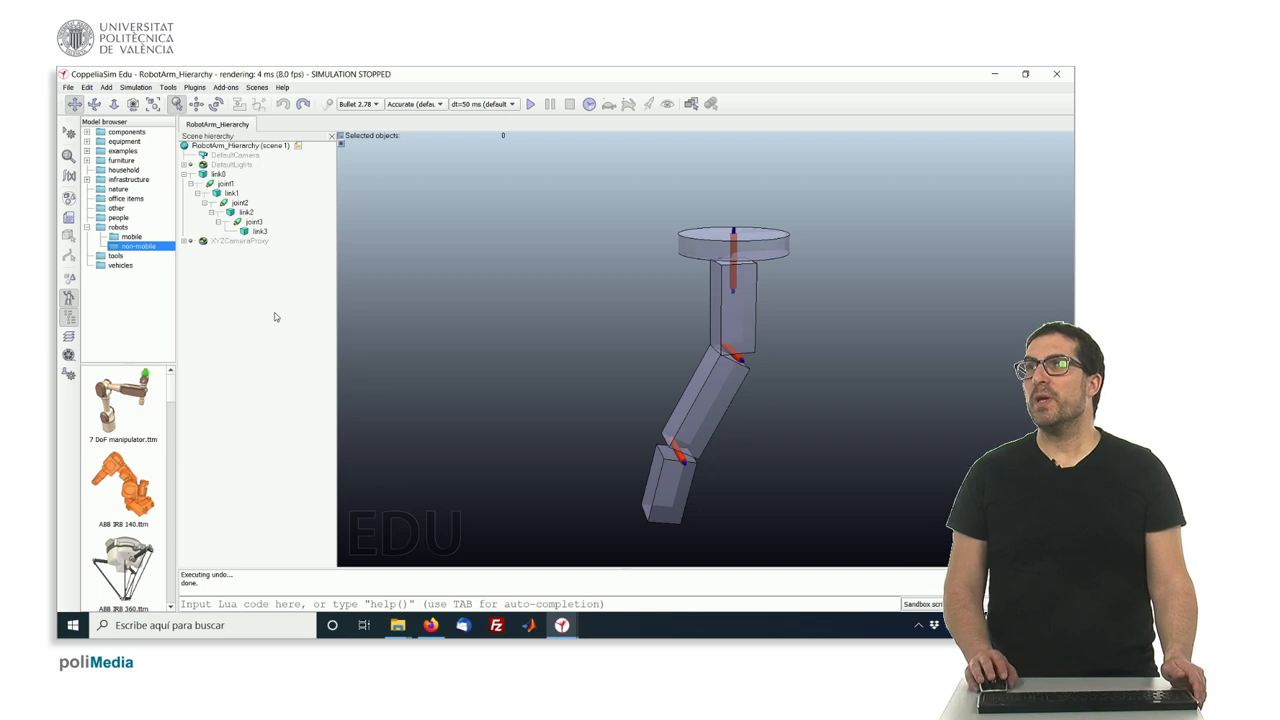
# - Select base0 in the scene hierarchy to show the base object's details
pyautogui.click(216, 174)
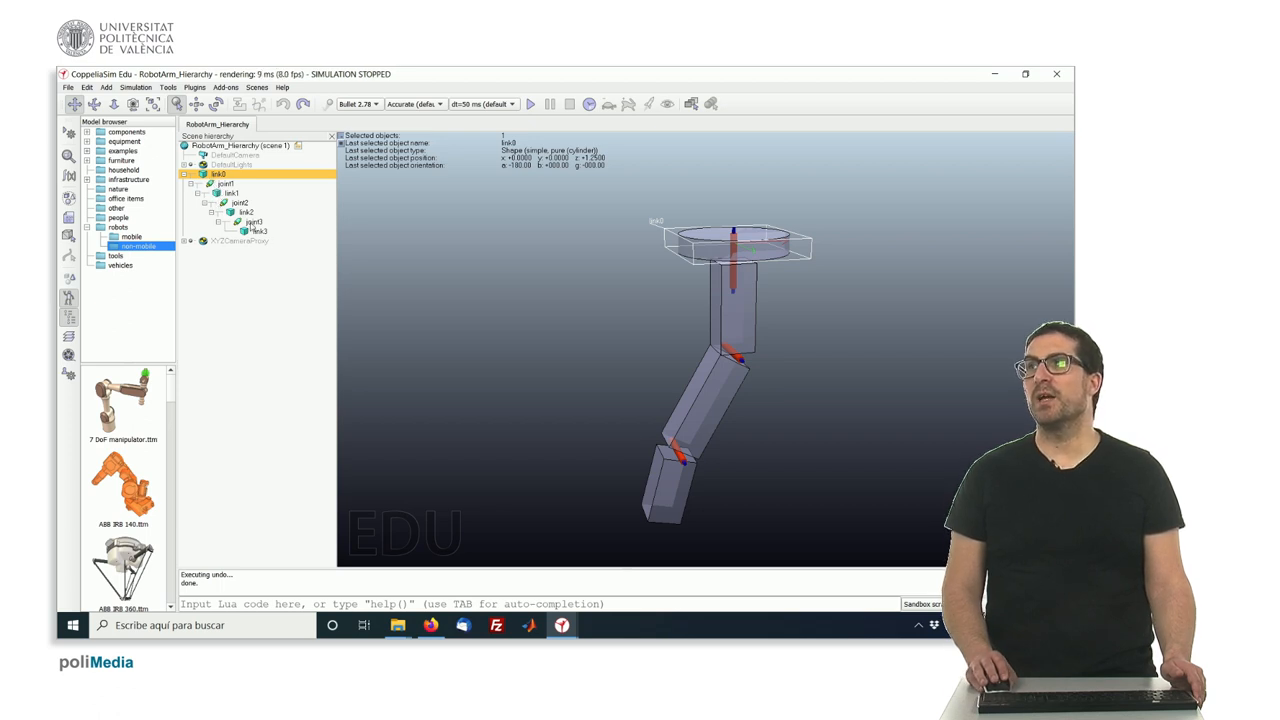
# - Highlight joint1, link1, joint2 and link2 in turn, then return to joint1 for editing
pyautogui.click(228, 184)
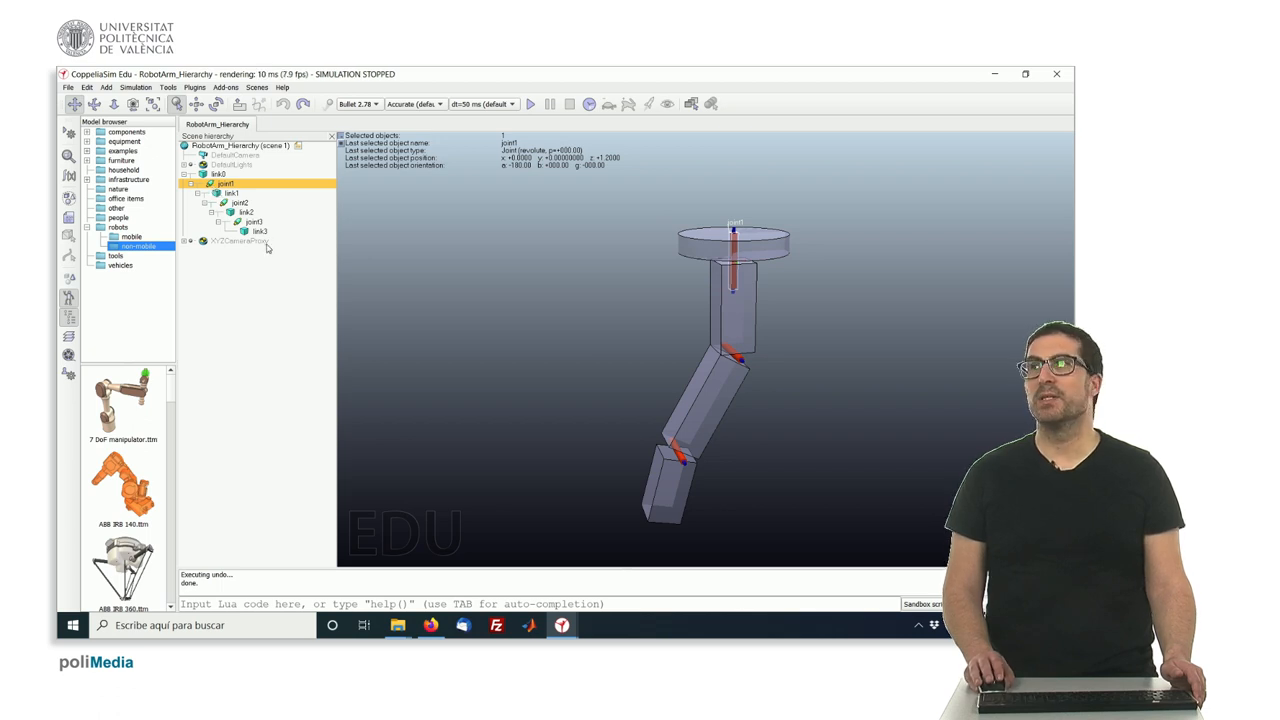
pyautogui.click(230, 192)
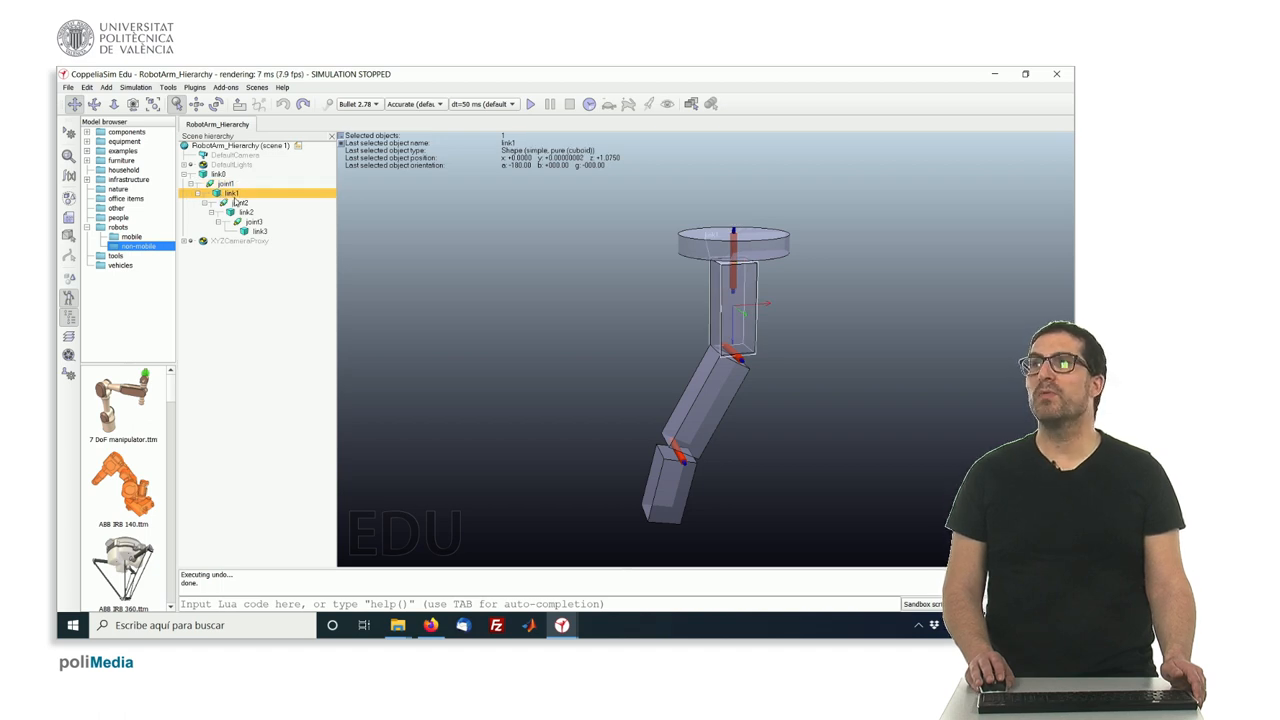
pyautogui.click(240, 202)
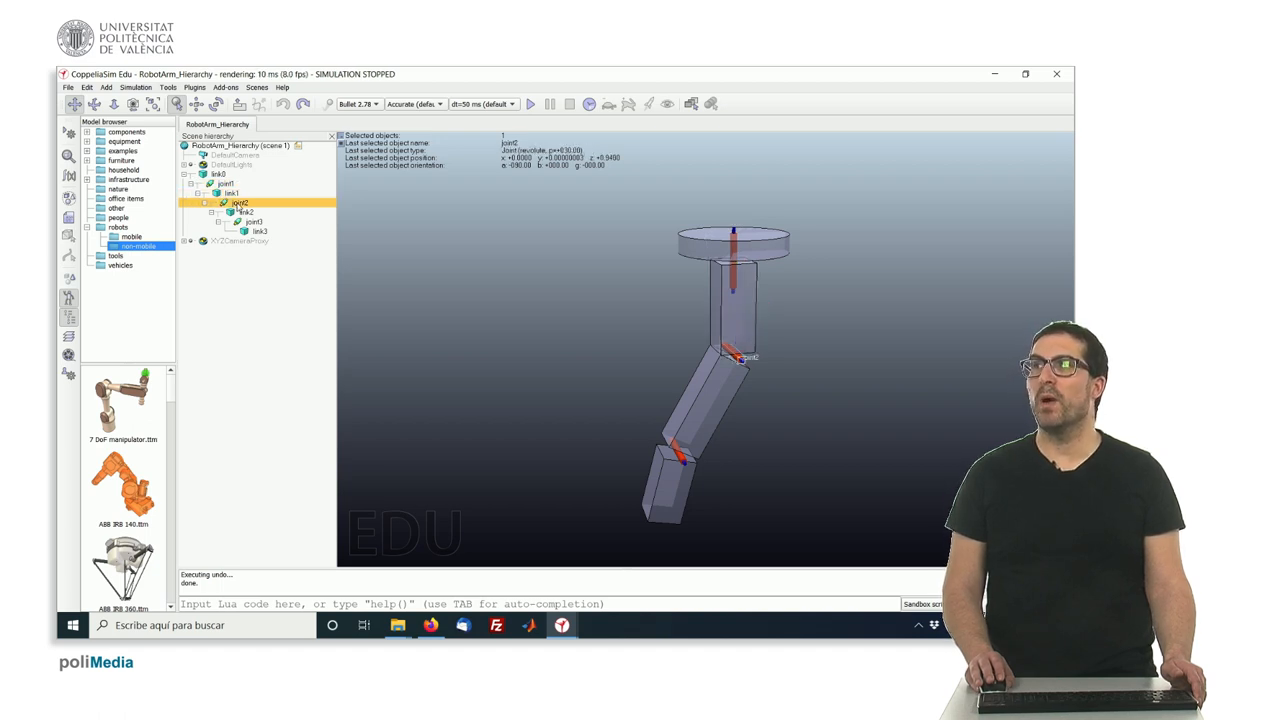
pyautogui.click(240, 212)
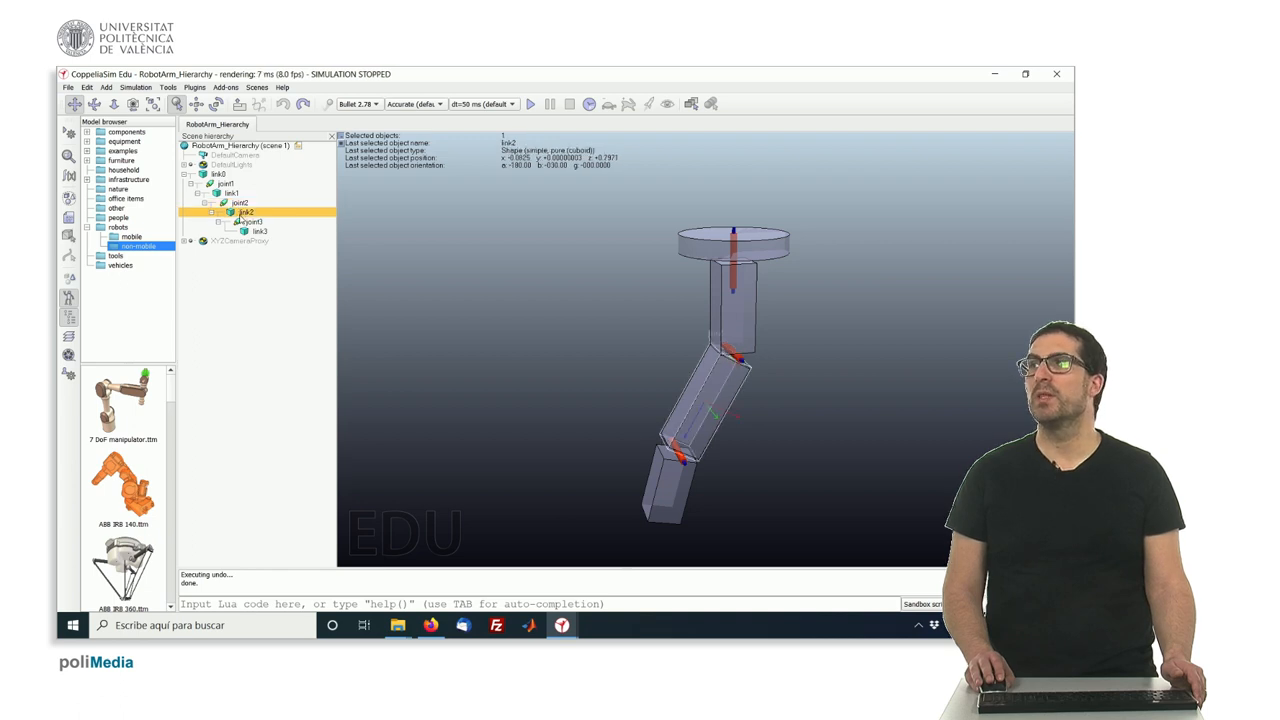
pyautogui.moveTo(344, 264)
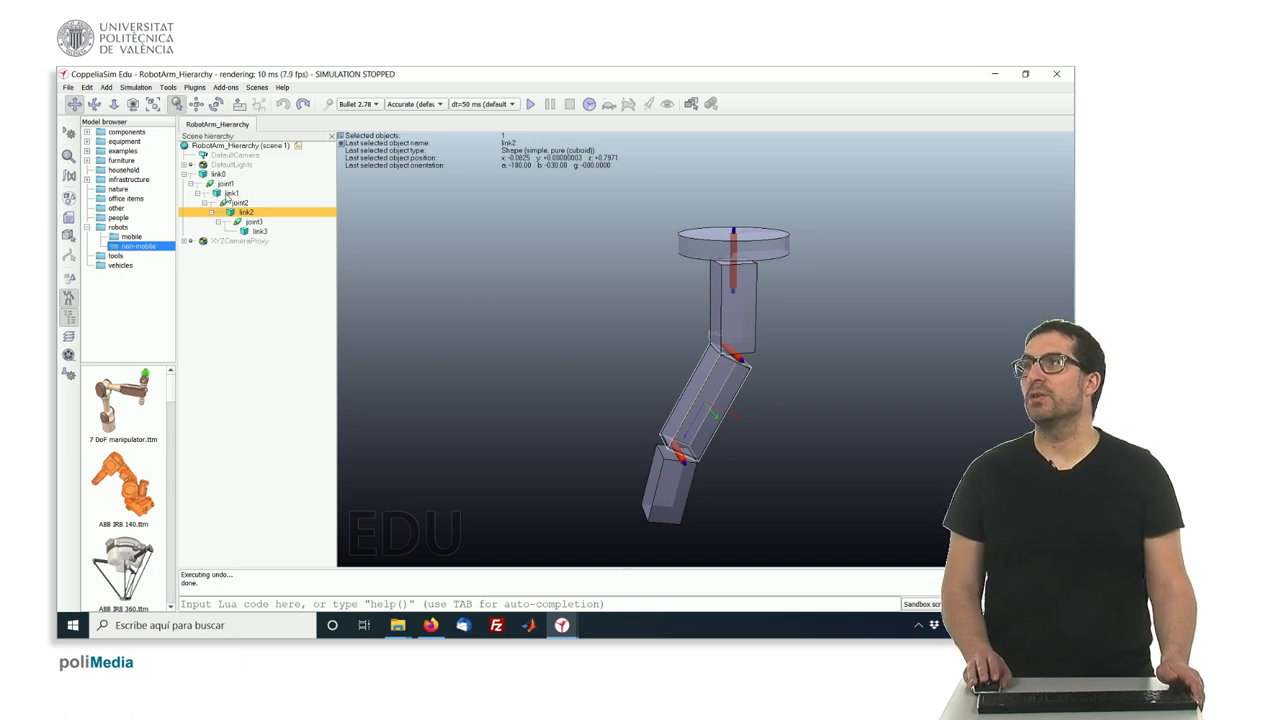
pyautogui.click(224, 184)
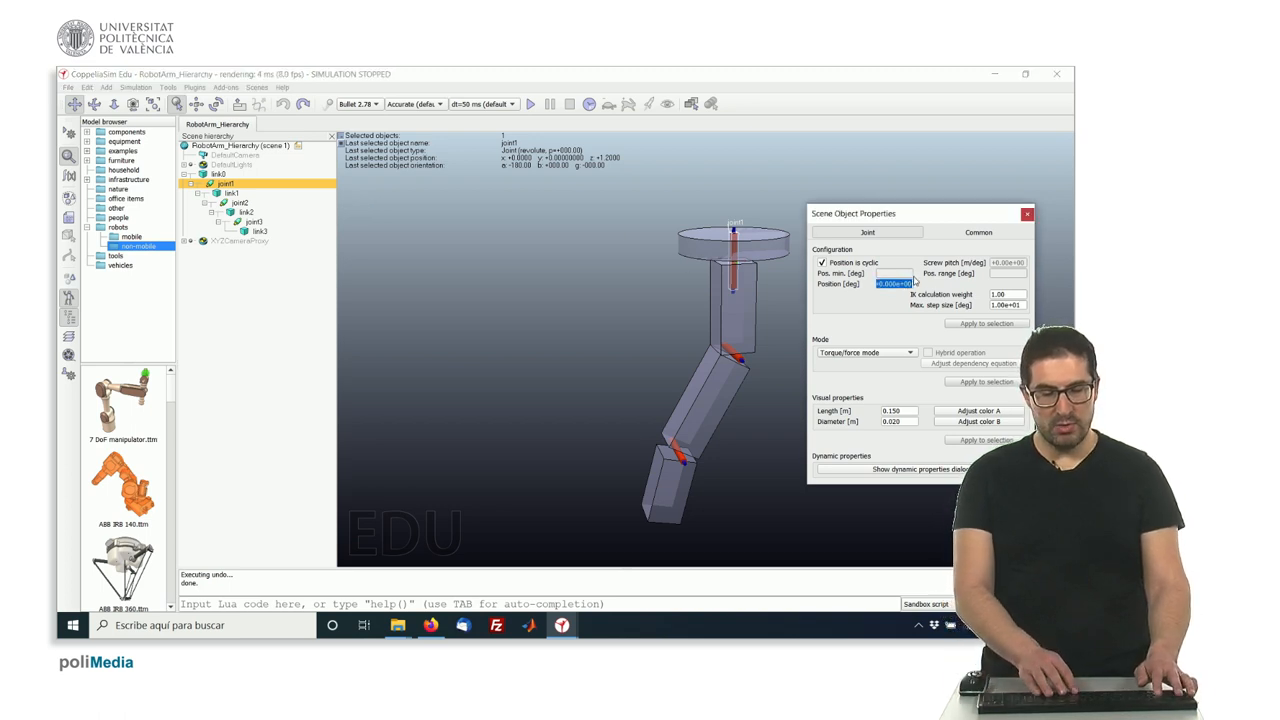
# - Set joint1's Position to 30 degrees so the arm swings to a new pose
pyautogui.write('30')
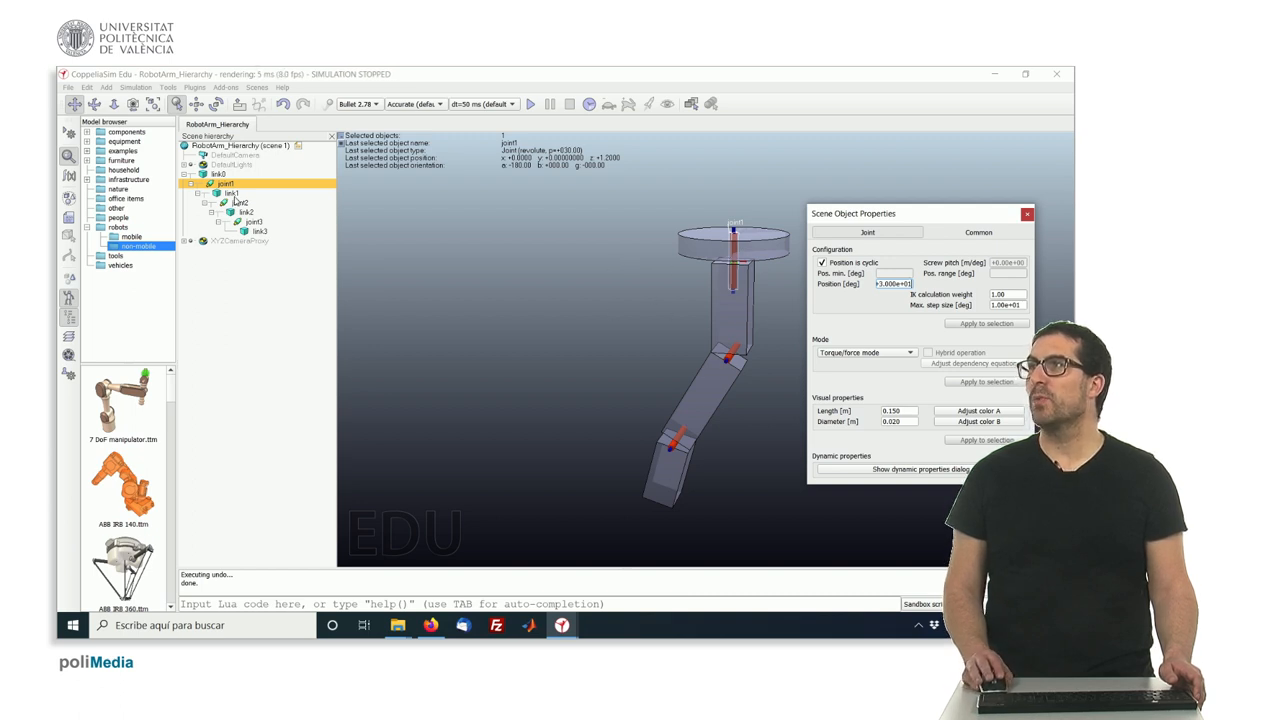
# - Give joint2 a new angle in its properties, then deselect it to hide the dialog
pyautogui.click(240, 202)
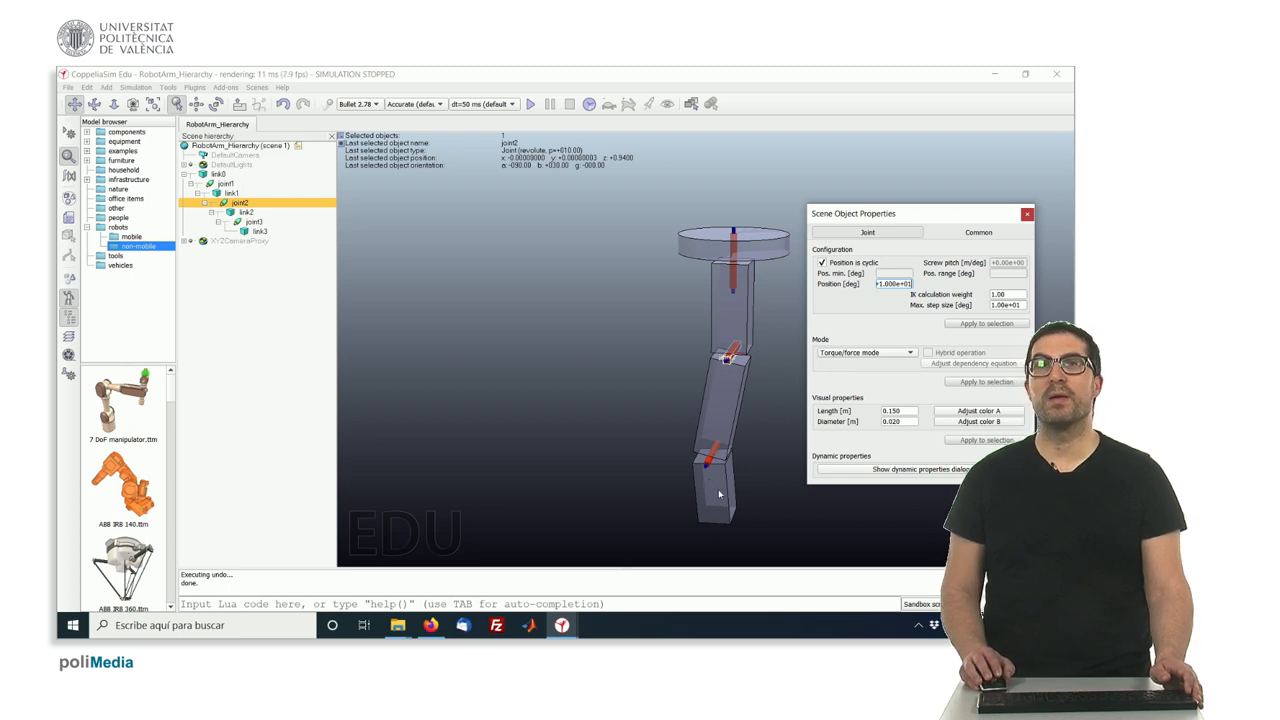
pyautogui.click(1028, 214)
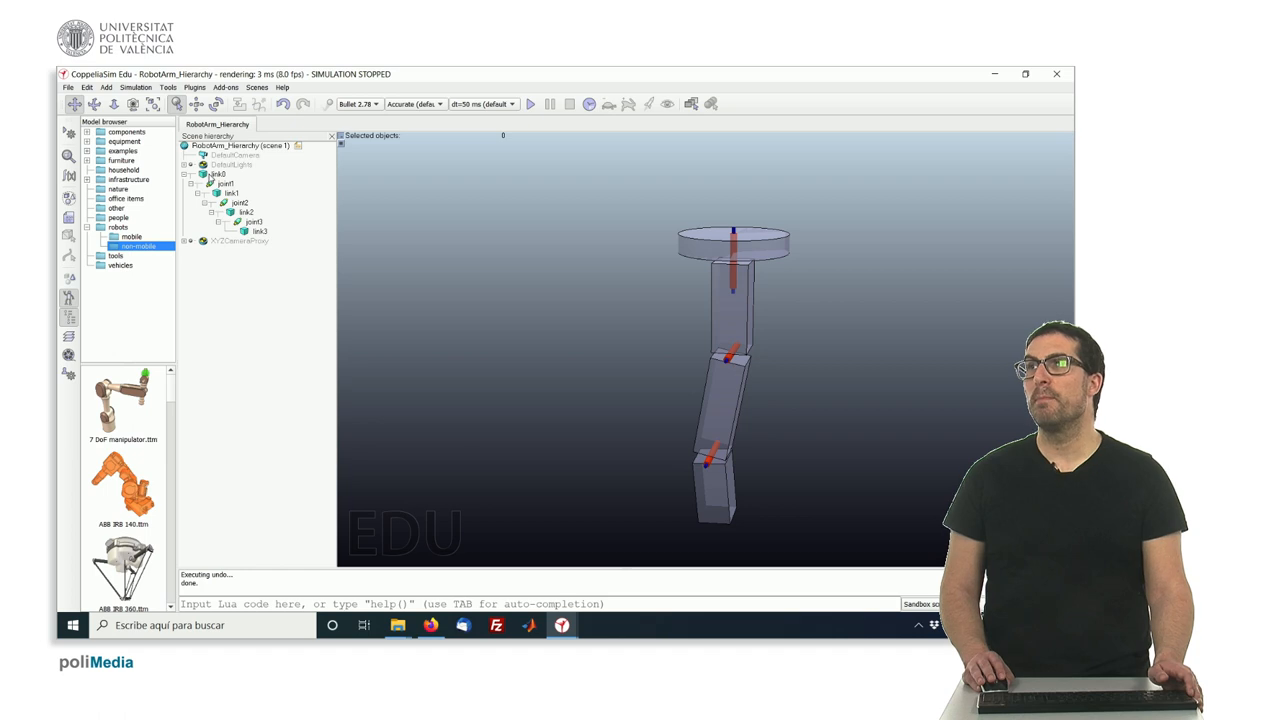
pyautogui.moveTo(250, 244)
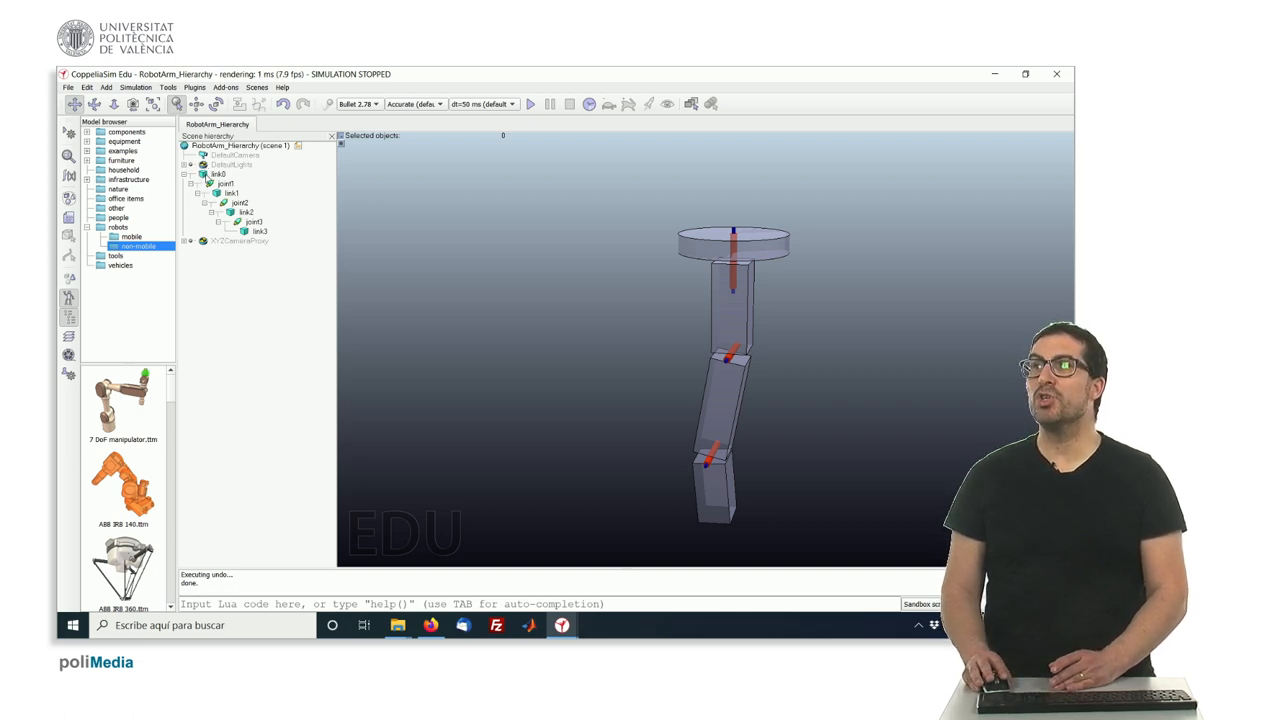
# - Highlight base0, link2 and link1 in turn to show the rotated arm's parts
pyautogui.click(216, 172)
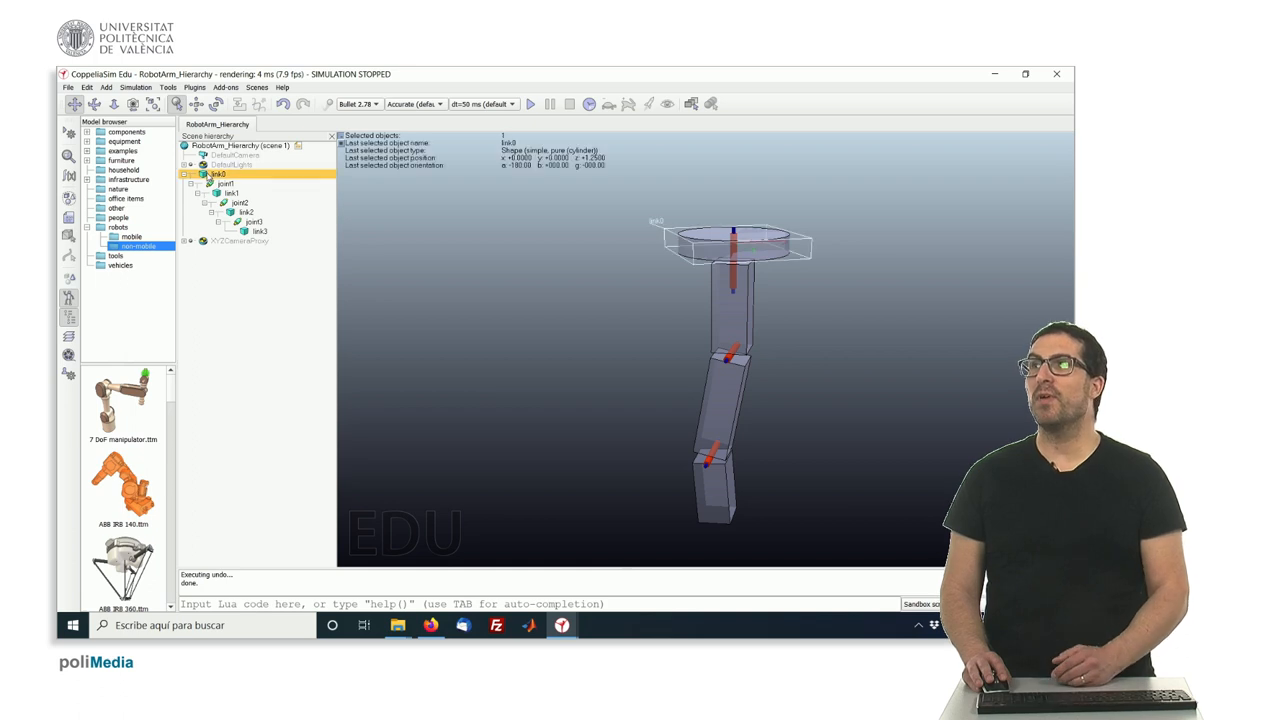
pyautogui.click(246, 212)
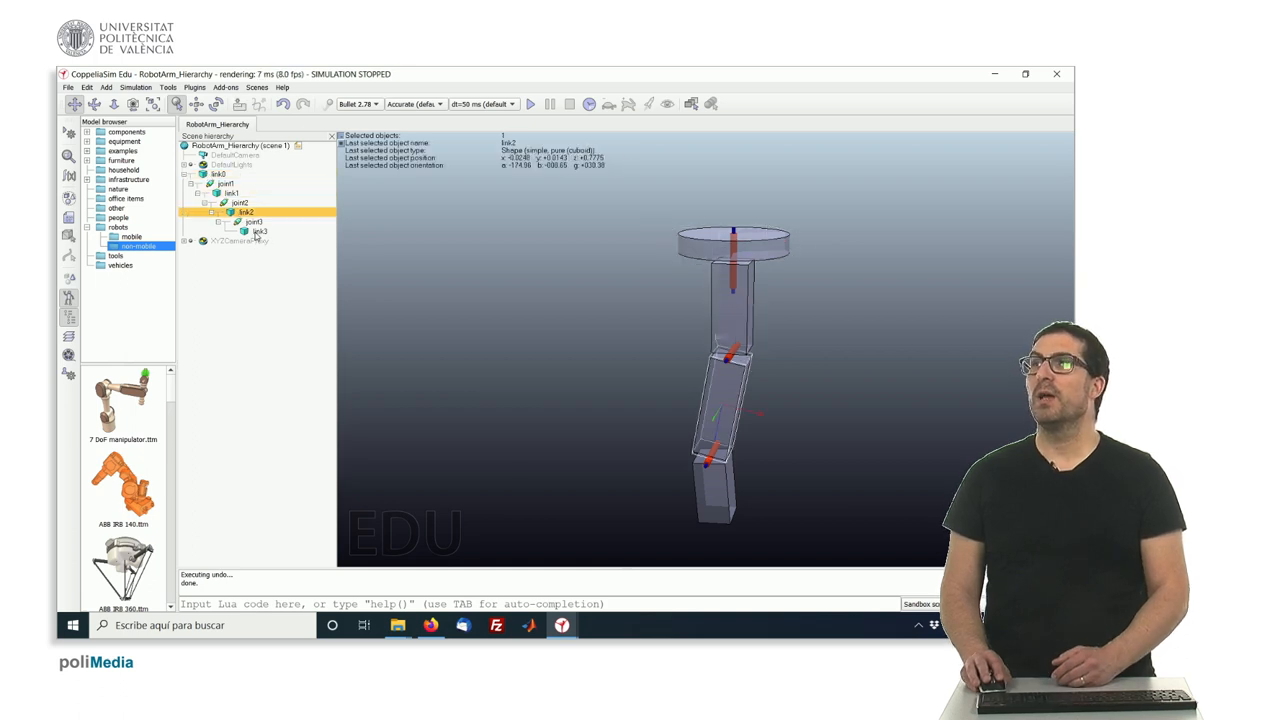
pyautogui.click(232, 192)
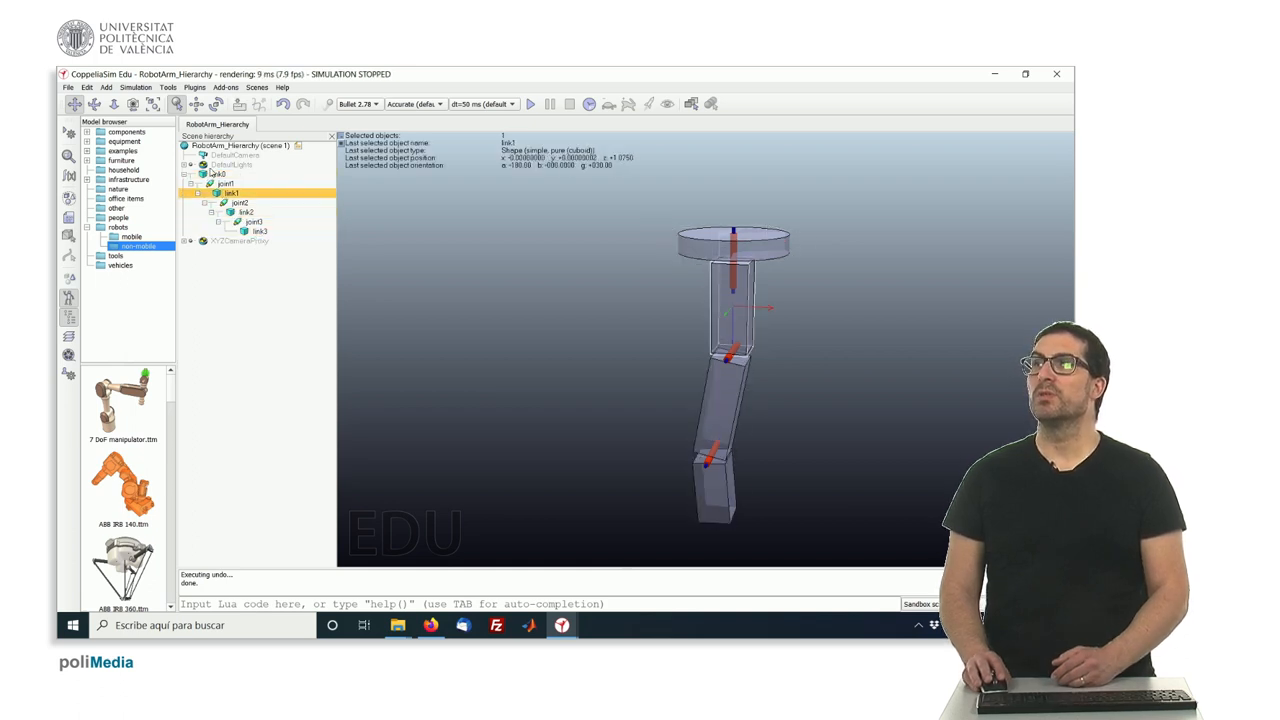